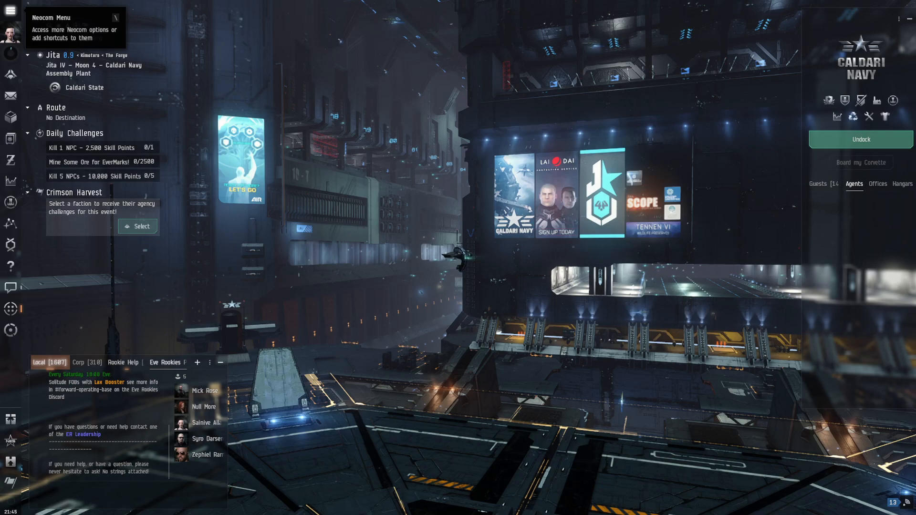
- Bring up the Neocom main menu while docked at the Jita Caldari Navy station
{"action": "left_click", "coordinate": [11, 11]}
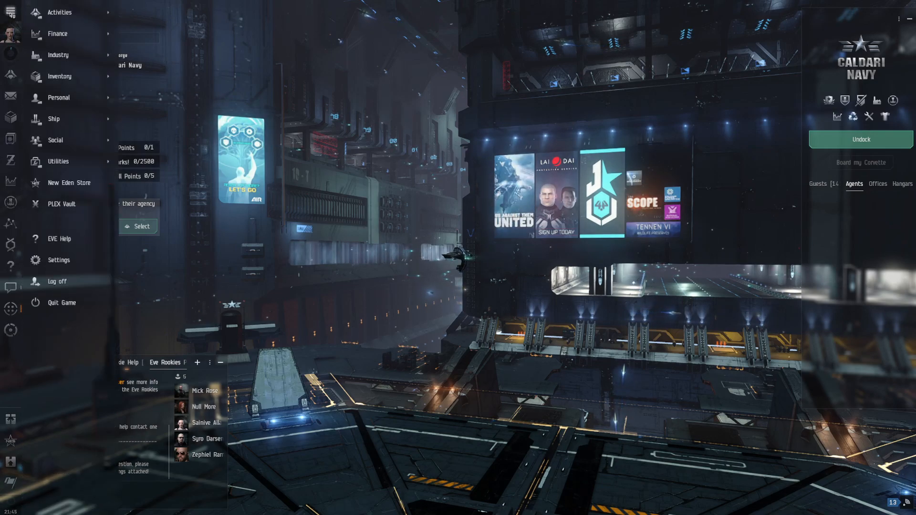
{"action": "mouse_move", "coordinate": [58, 260]}
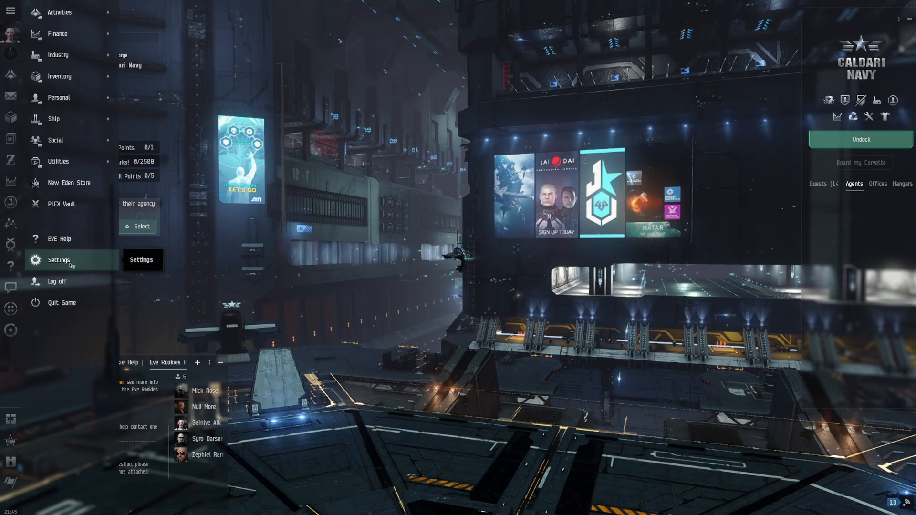
- Reach the Combat shortcut list in Settings, where Tag item as: X is unbound
{"action": "left_click", "coordinate": [58, 259]}
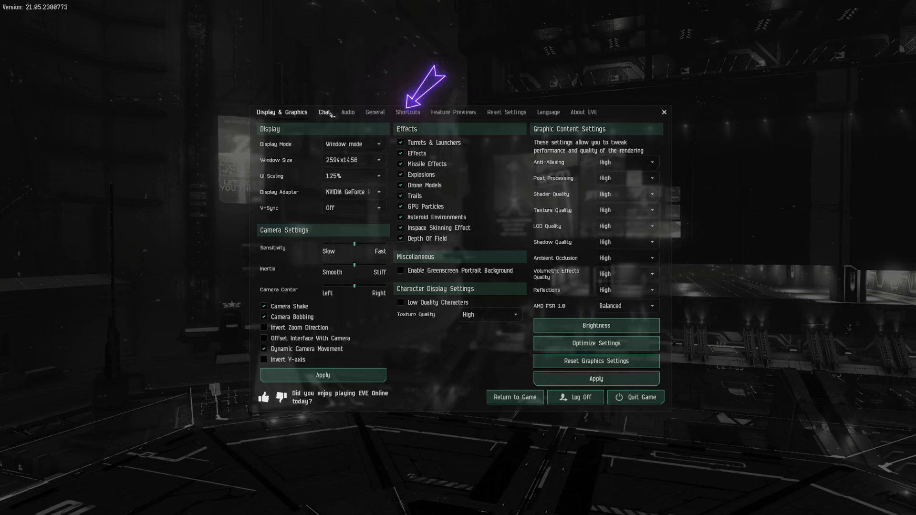
{"action": "left_click", "coordinate": [407, 111]}
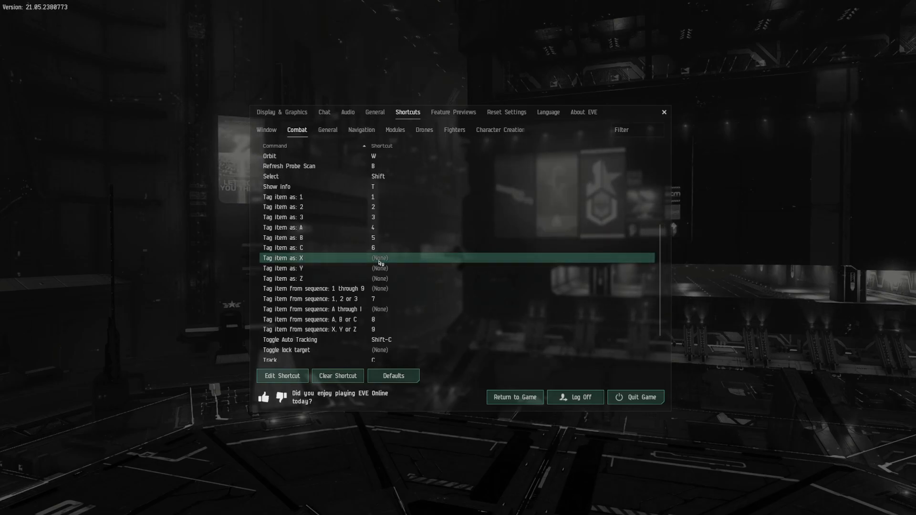
- Bind X to Tag item as: X, reassigning it away from the broadcast target command
{"action": "left_click", "coordinate": [282, 376]}
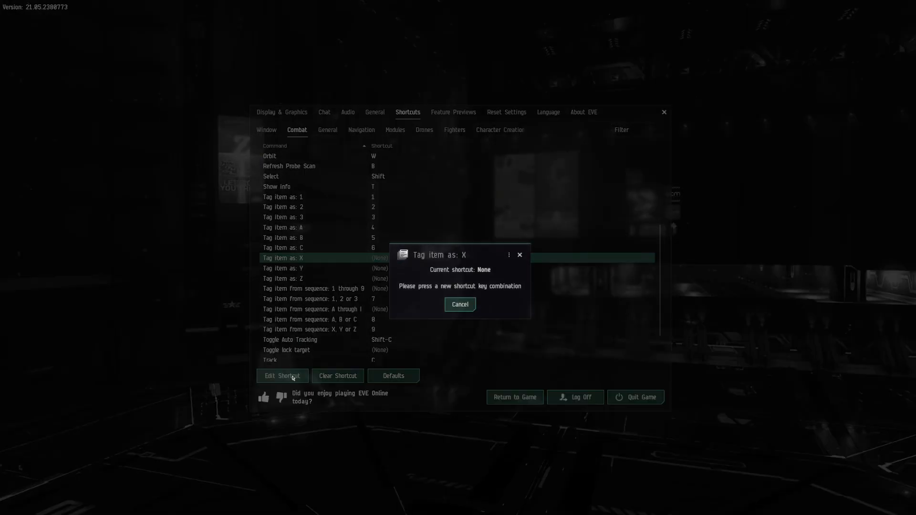
{"action": "key", "text": "x"}
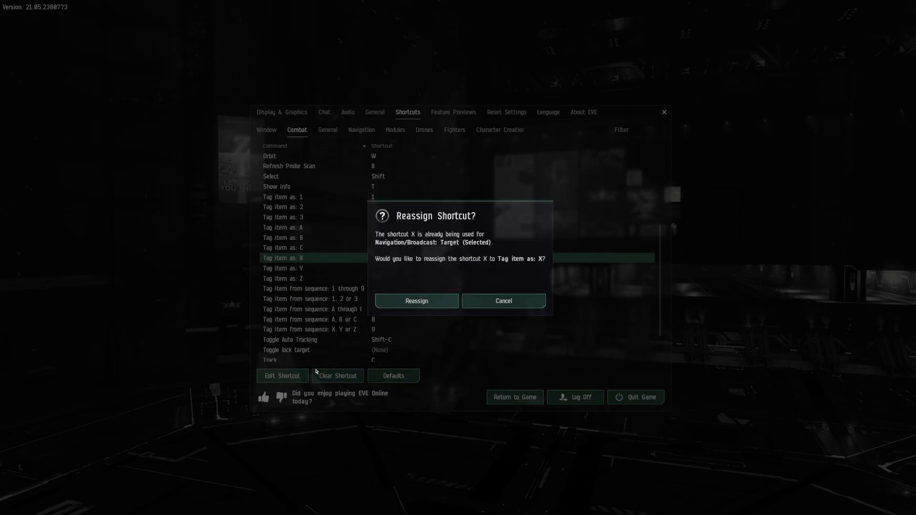
{"action": "left_click", "coordinate": [416, 301]}
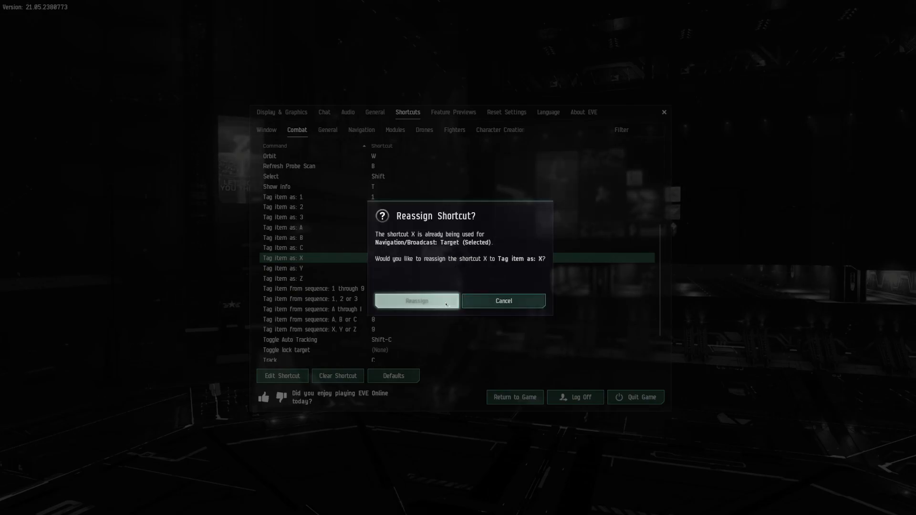
{"action": "left_click", "coordinate": [416, 300]}
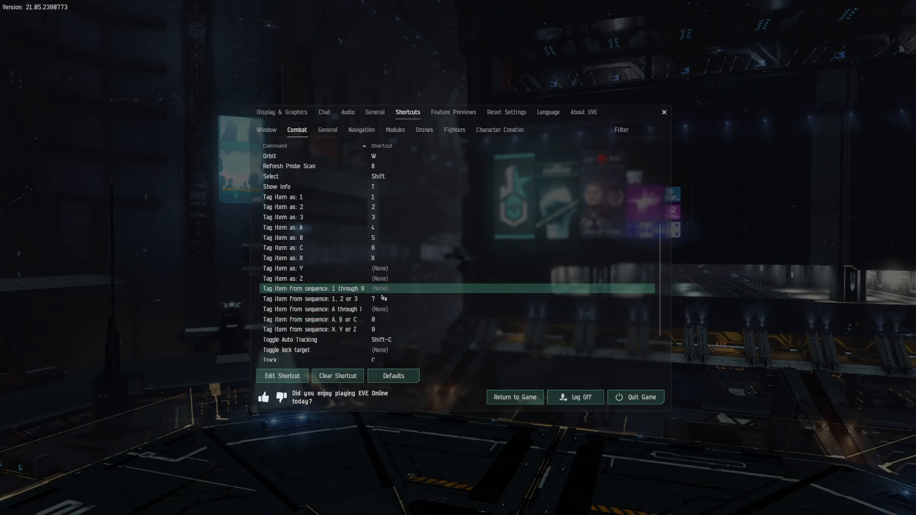
- Bind 7 to Tag item from sequence: 1 through 9, reassigning it from the 1, 2 or 3 command
{"action": "left_click", "coordinate": [282, 376]}
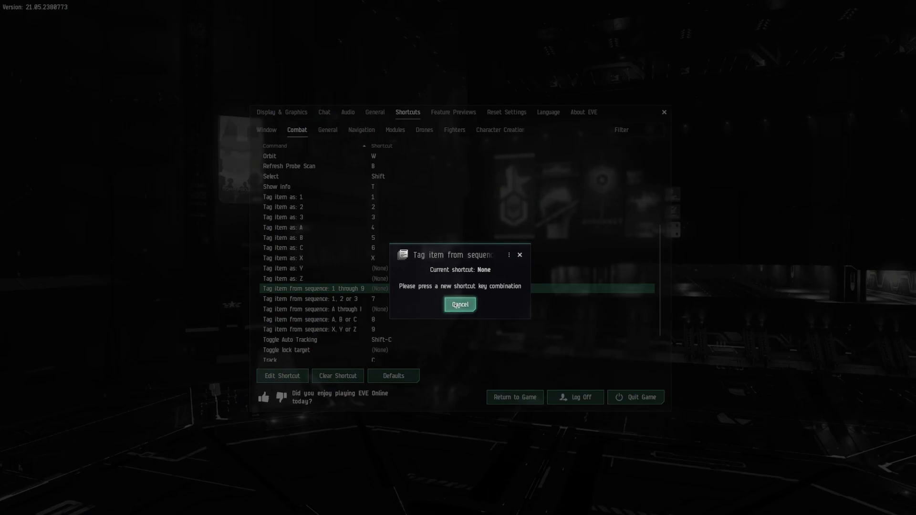
{"action": "key", "text": "7"}
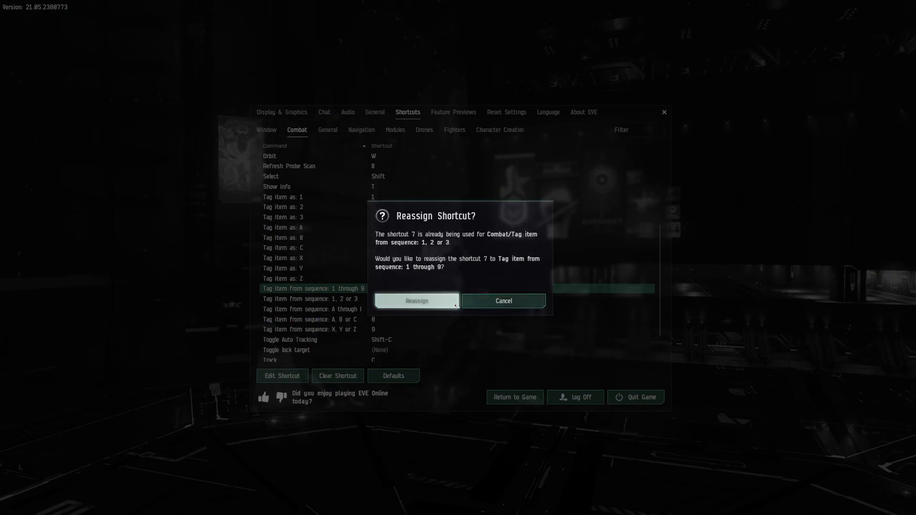
{"action": "left_click", "coordinate": [416, 301]}
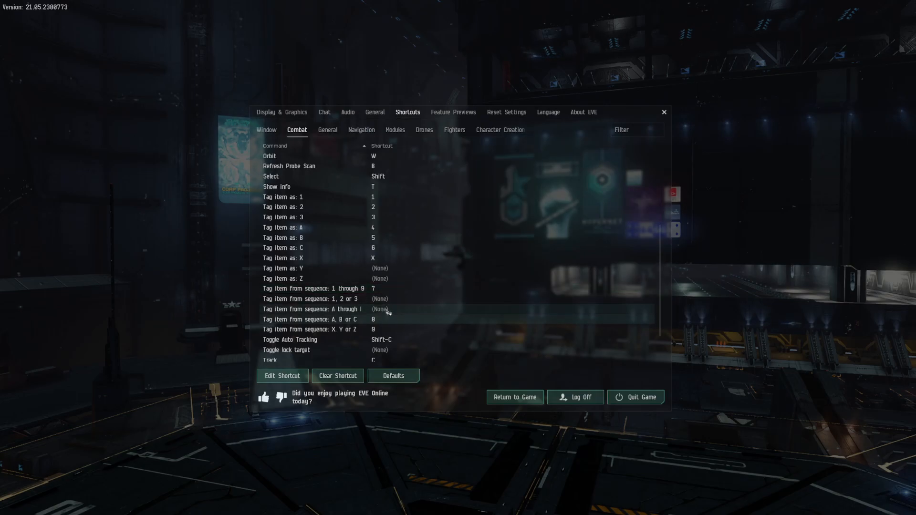
{"action": "left_click", "coordinate": [314, 309]}
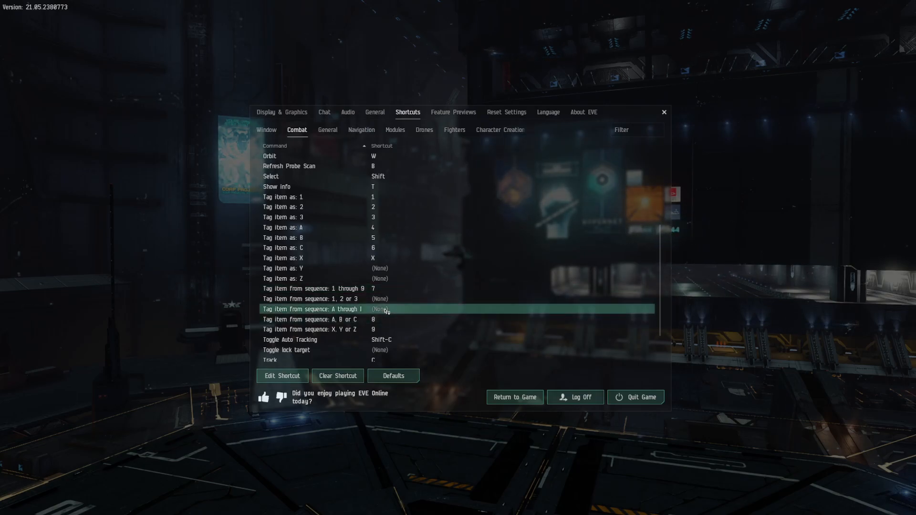
- Bind 8 to Tag item from sequence: A through I, reassigning it from the A, B or C command
{"action": "left_click", "coordinate": [282, 376]}
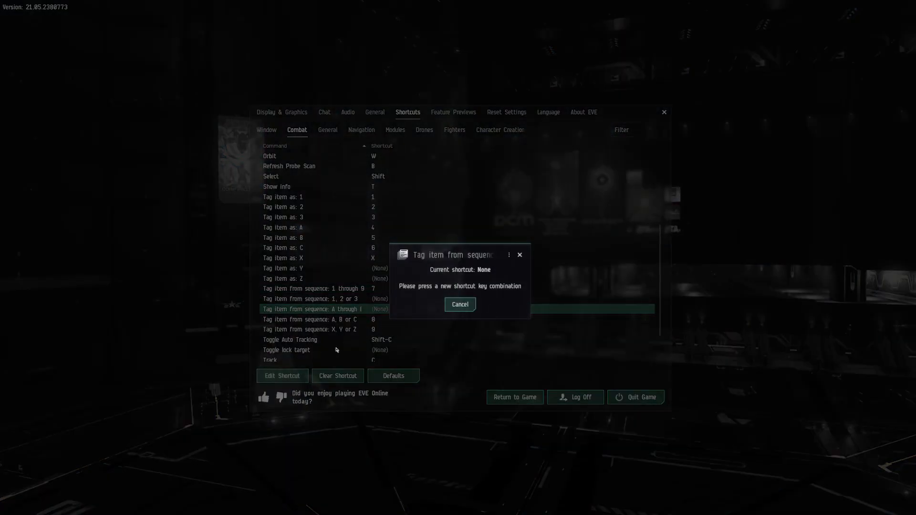
{"action": "key", "text": "8"}
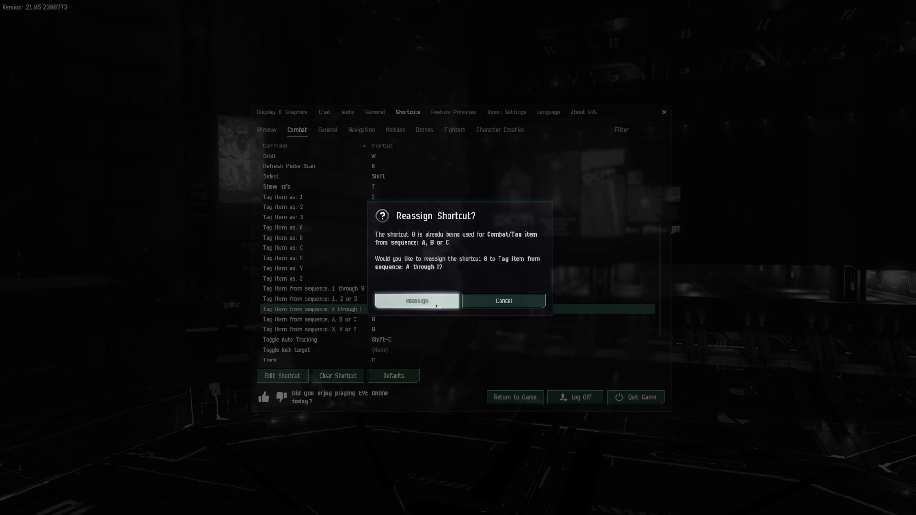
{"action": "left_click", "coordinate": [416, 300]}
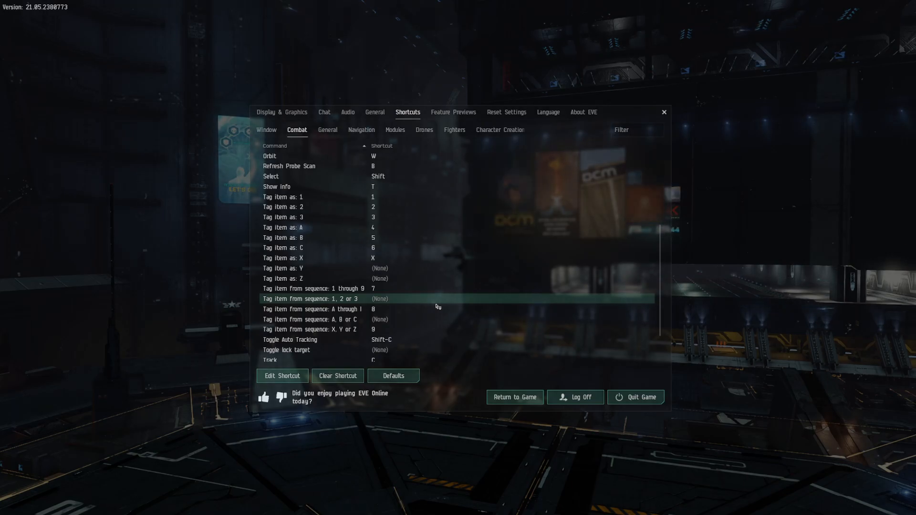
- Return to the game and tag two nearby cargo containers with the 1 through 9 sequence
{"action": "left_click", "coordinate": [514, 397]}
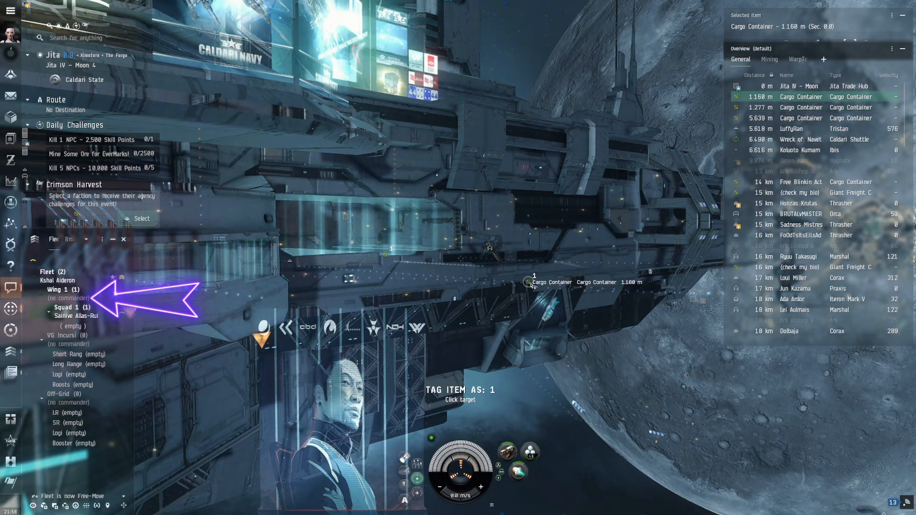
{"action": "left_click", "coordinate": [801, 108]}
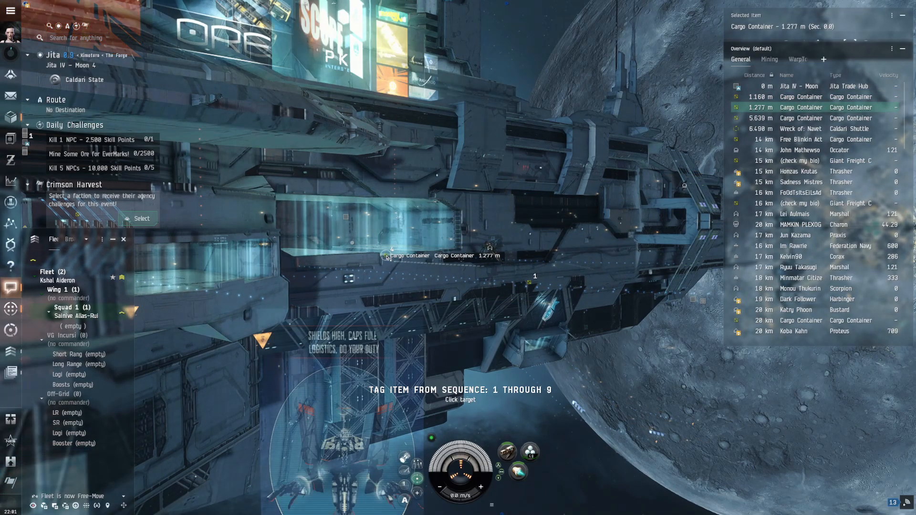
{"action": "left_click", "coordinate": [385, 255]}
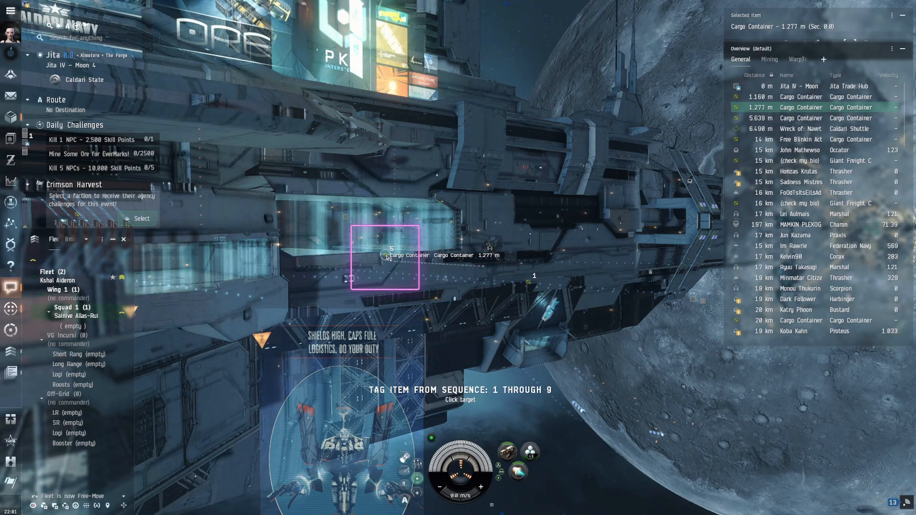